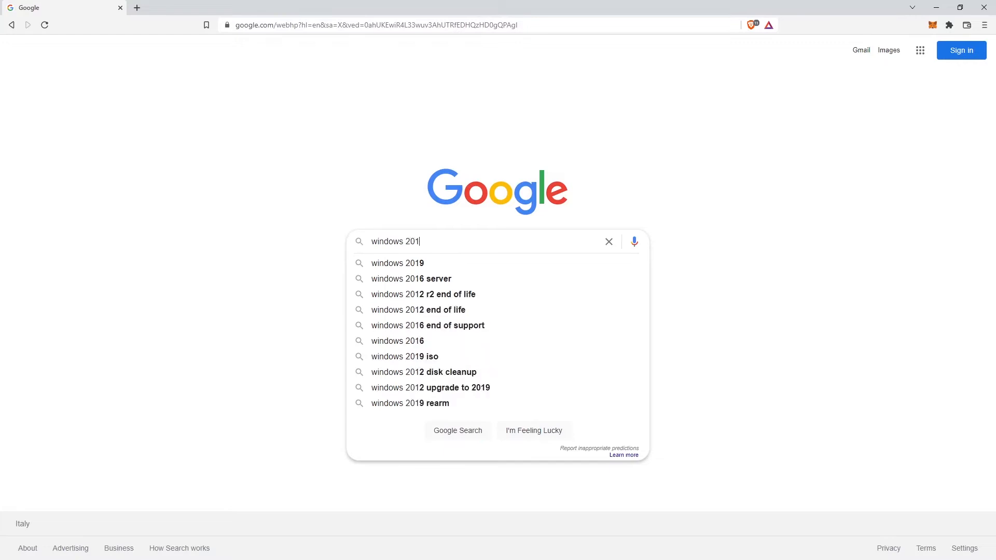
Search Google for 'windows 2019 server download' and open the Microsoft Download Center result
type("9 server")
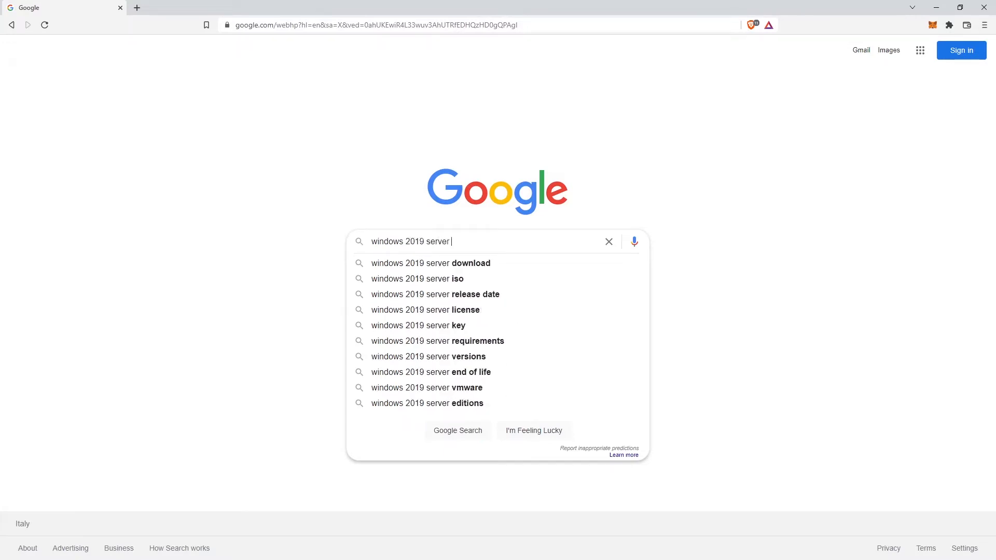
type("download")
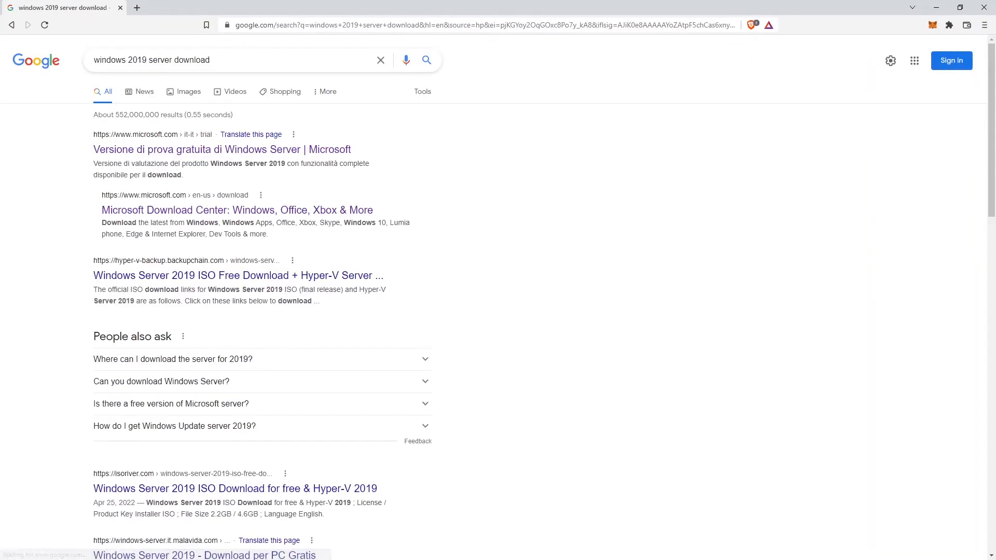
left_click(237, 209)
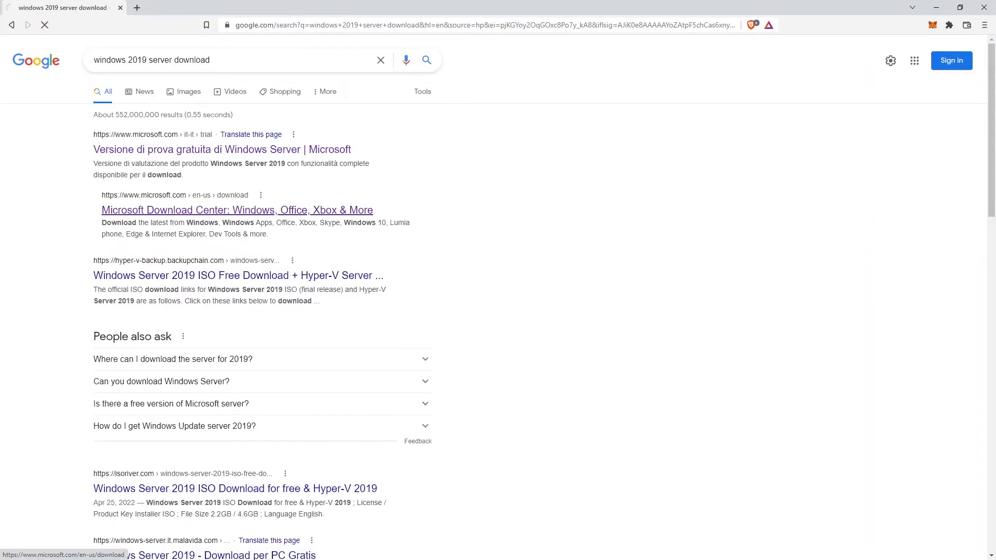
left_click(236, 210)
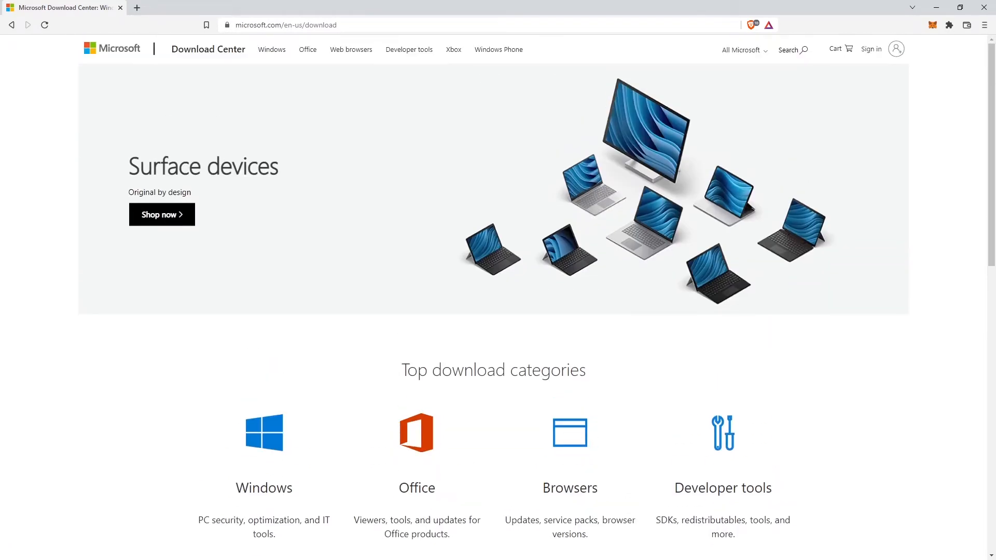
Open the Windows tile under Top download categories in the Download Center
scroll("down", 3)
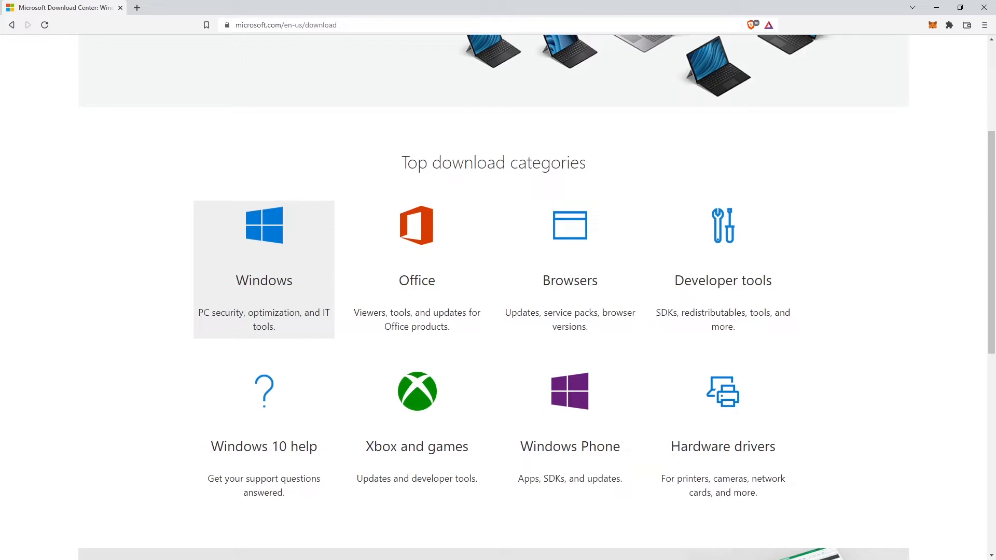
scroll("down", 3)
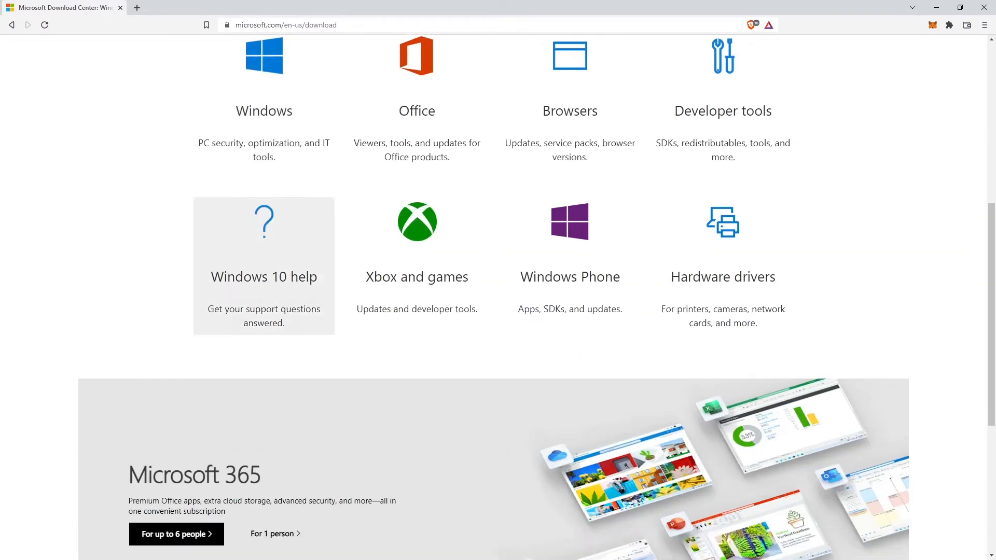
scroll("up", 3)
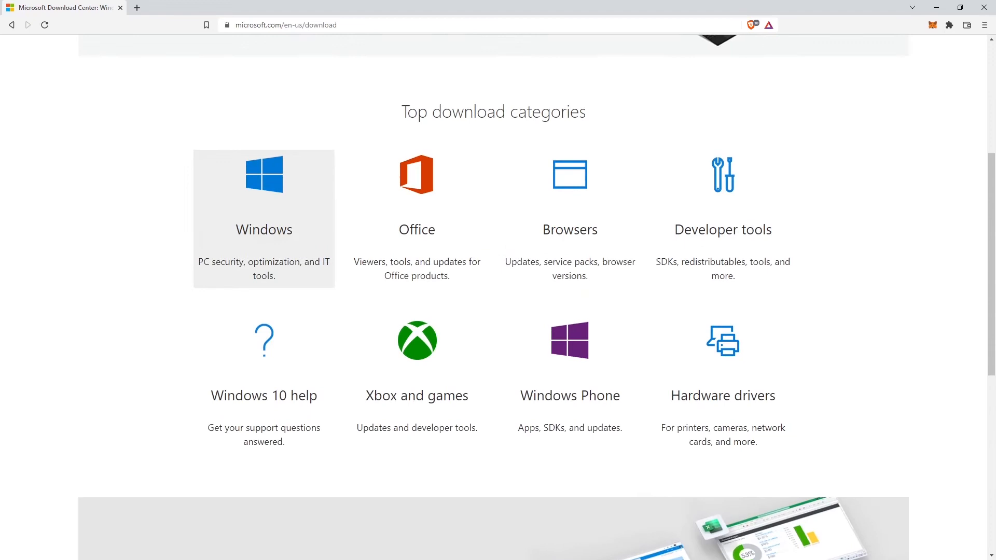
left_click(262, 217)
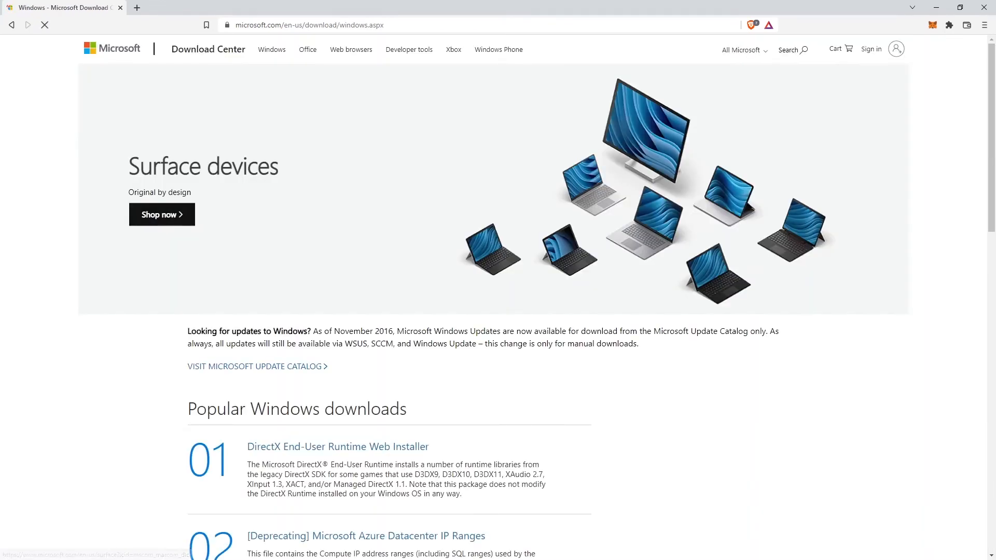
scroll("down", 3)
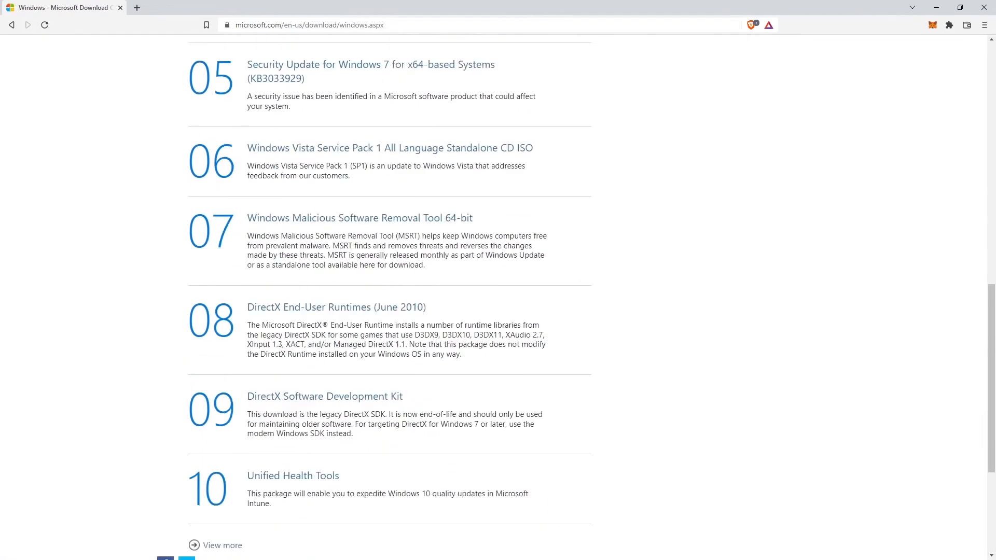
scroll("up", 3)
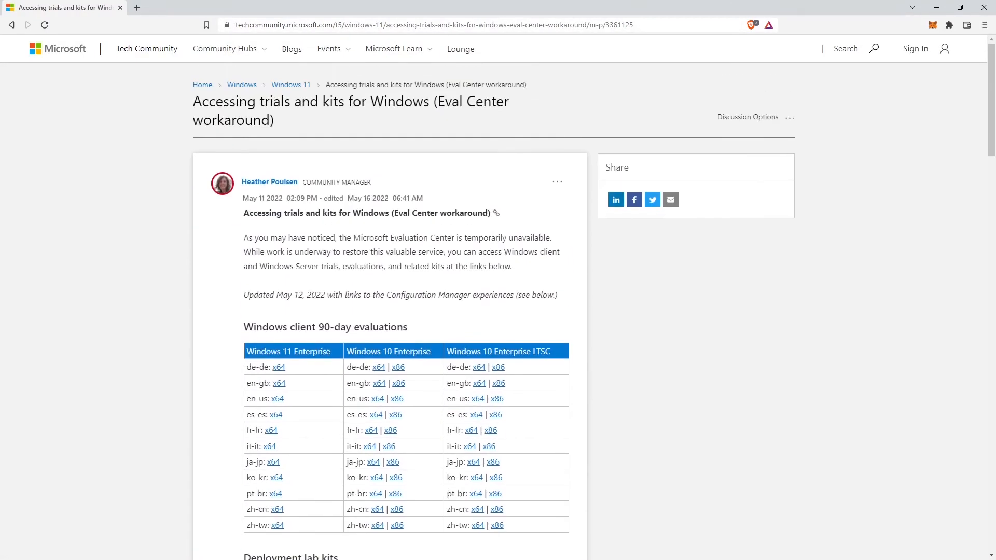
Start the Windows Server 2019 evaluation ISO download and select the Download folder in Save As
scroll("down", 3)
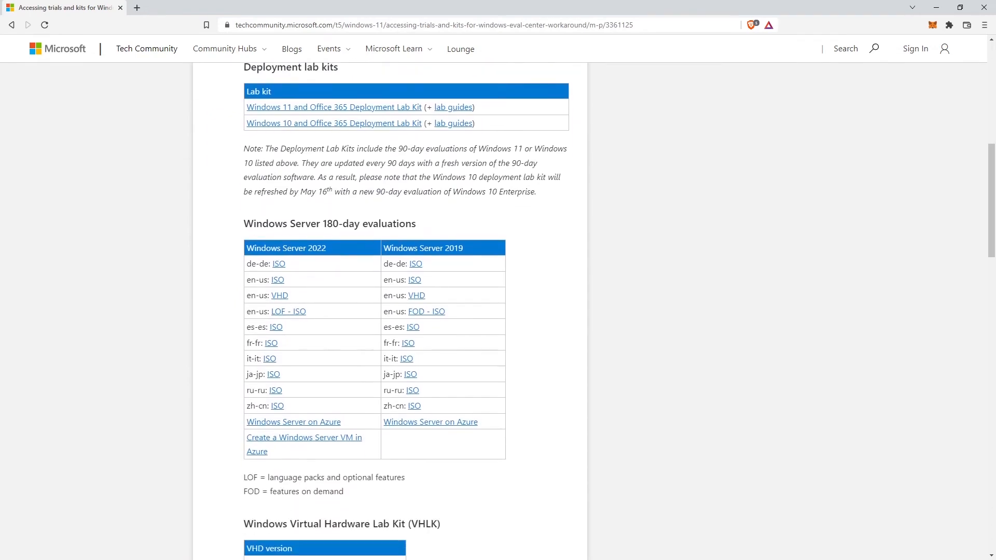
scroll("down", 3)
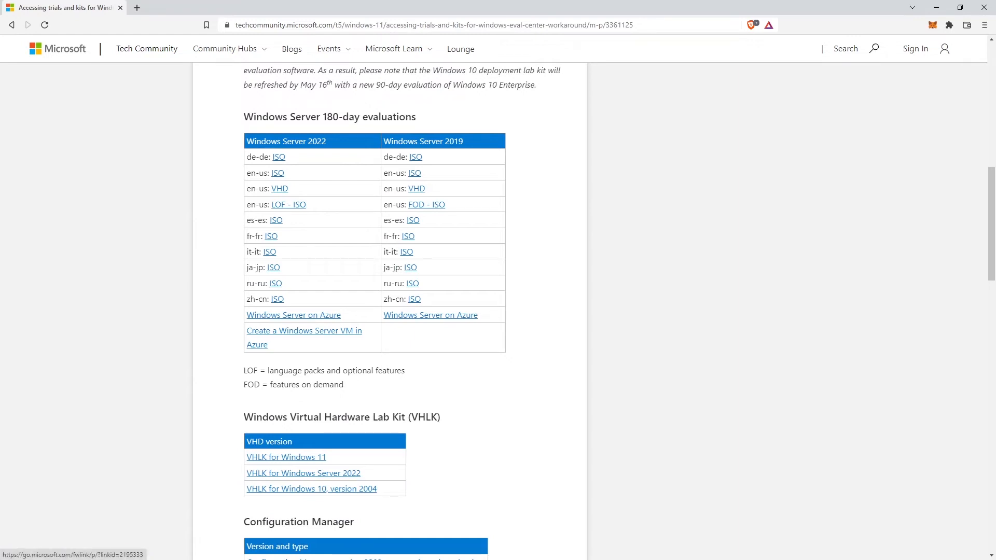
left_click(426, 204)
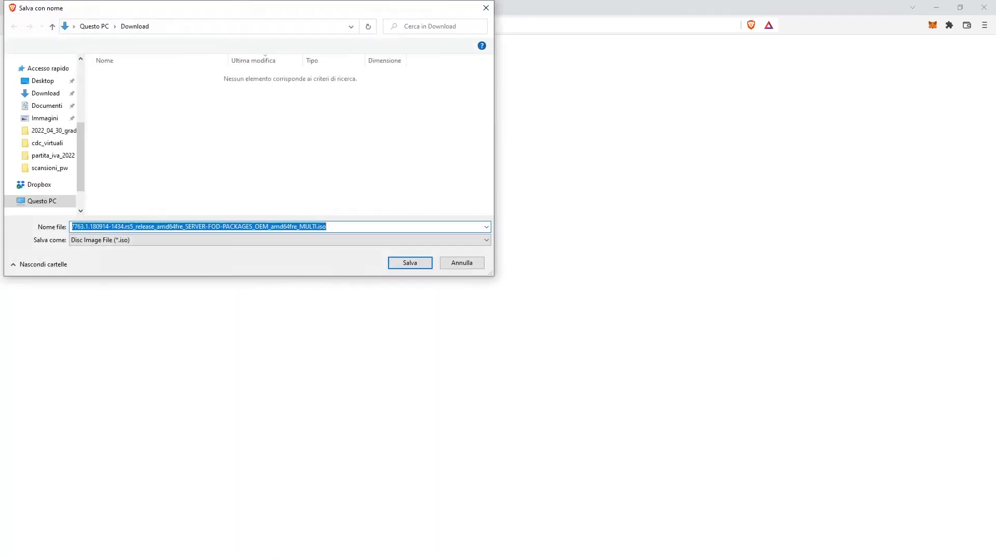
left_click(40, 200)
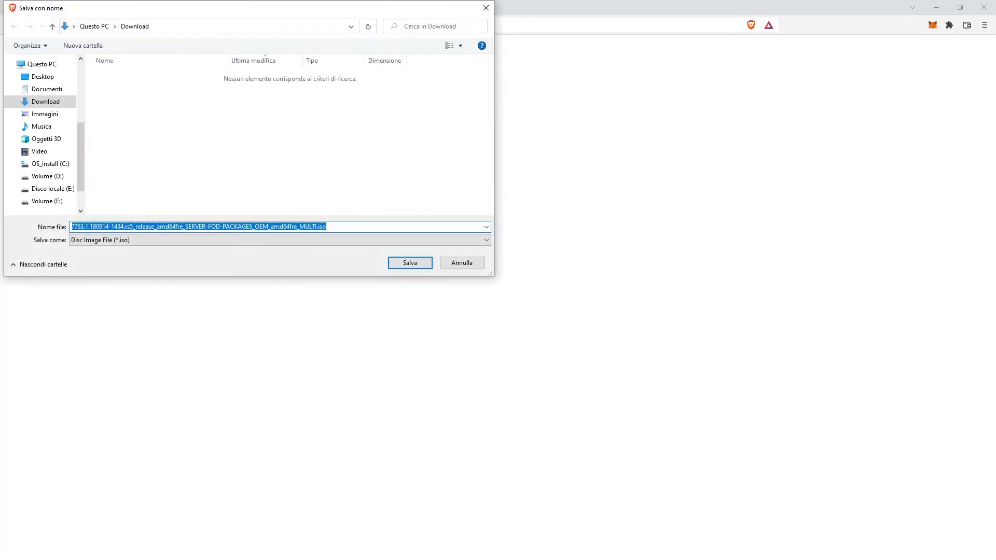